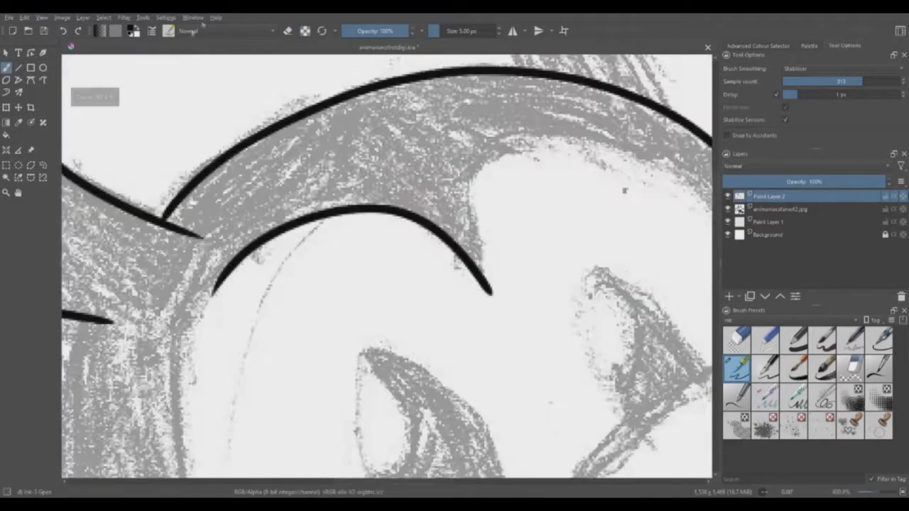
Ink solid black outlines over the sketch on a new layer, down to the belt and buckle
{"action": "scroll", "scroll_direction": "up", "scroll_amount": 3}
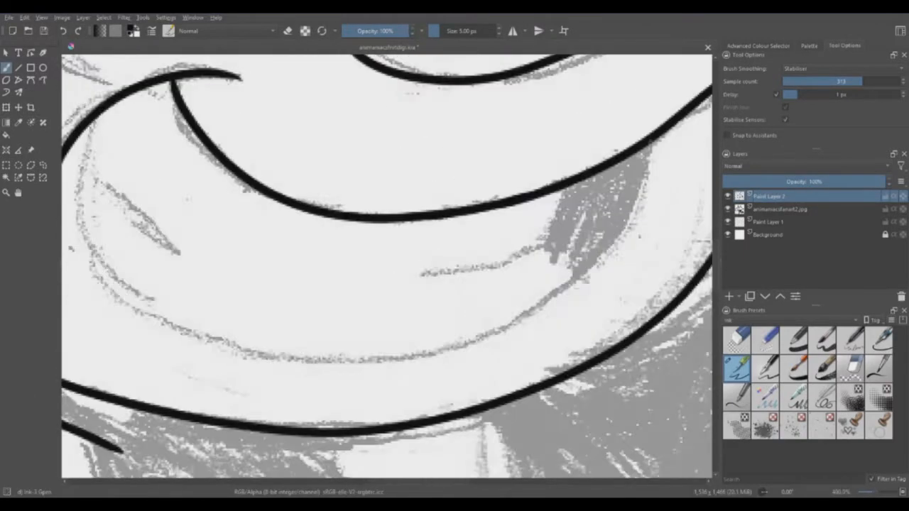
{"action": "scroll", "scroll_direction": "down", "scroll_amount": 3}
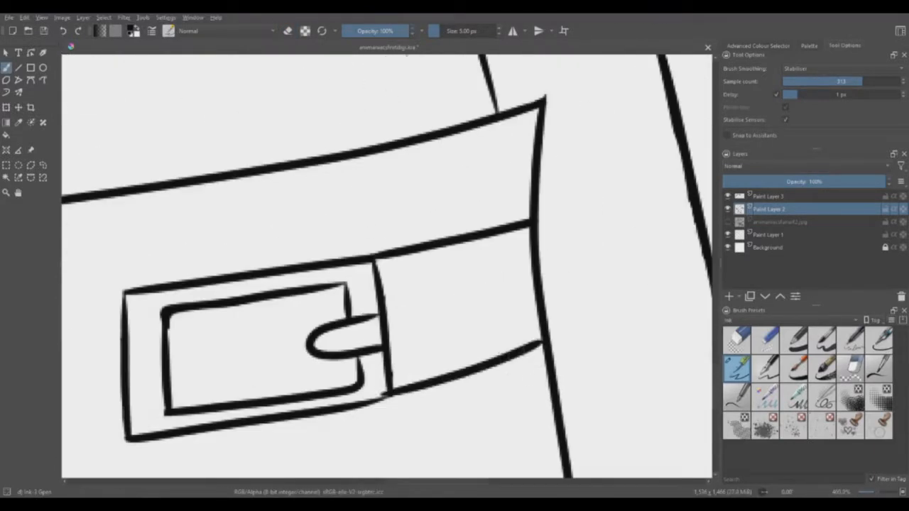
Add the last ink strokes to the Linework layer before starting grey and red flats
{"action": "scroll", "scroll_direction": "down", "scroll_amount": 3}
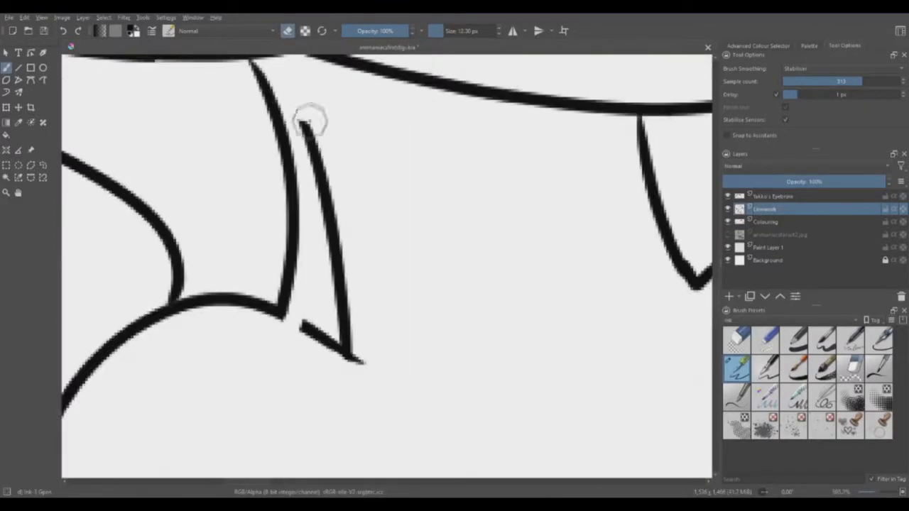
{"action": "left_click", "coordinate": [767, 222]}
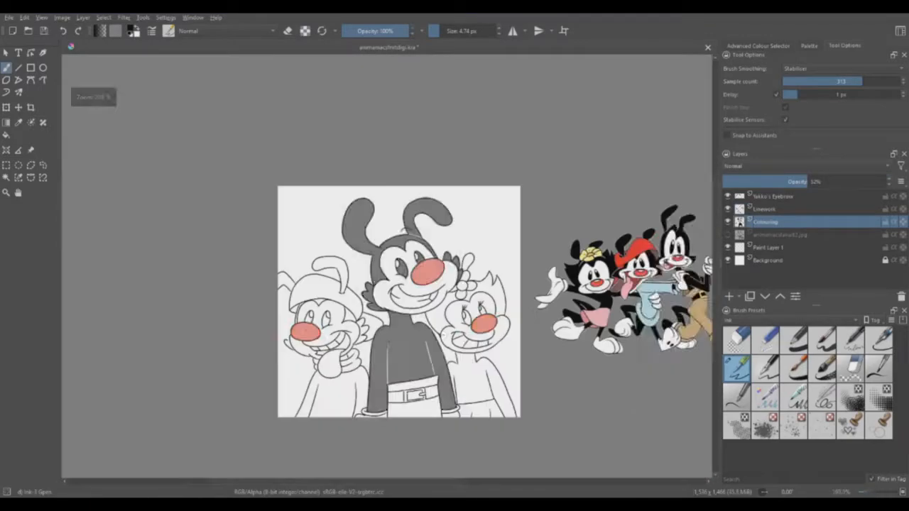
Restore the Colouring layer to 100% opacity and fill black into part of the face
{"action": "left_click", "coordinate": [764, 209]}
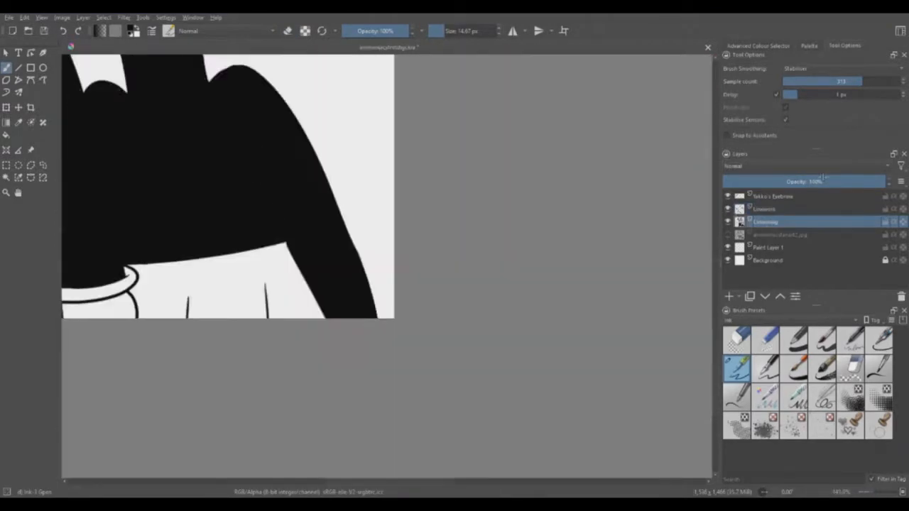
{"action": "left_click", "coordinate": [764, 209]}
{"action": "type", "text": "Colouring"}
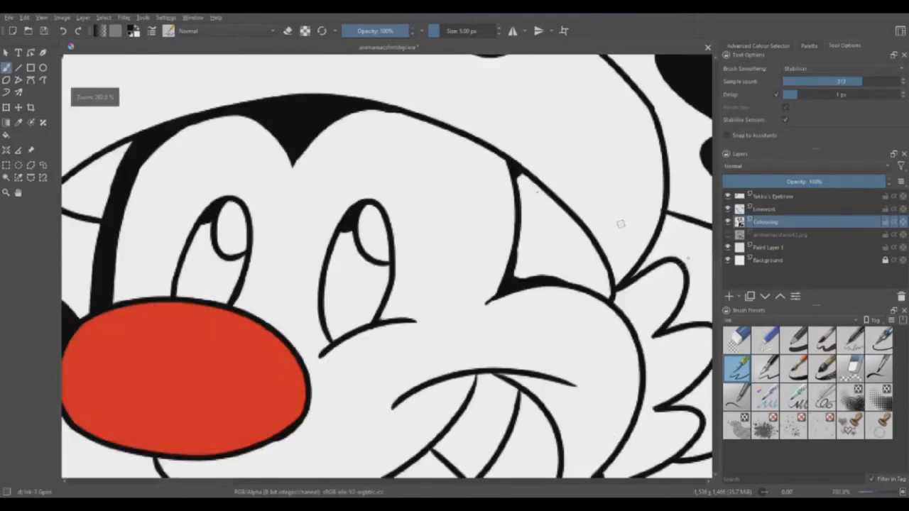
{"action": "left_click", "coordinate": [6, 135]}
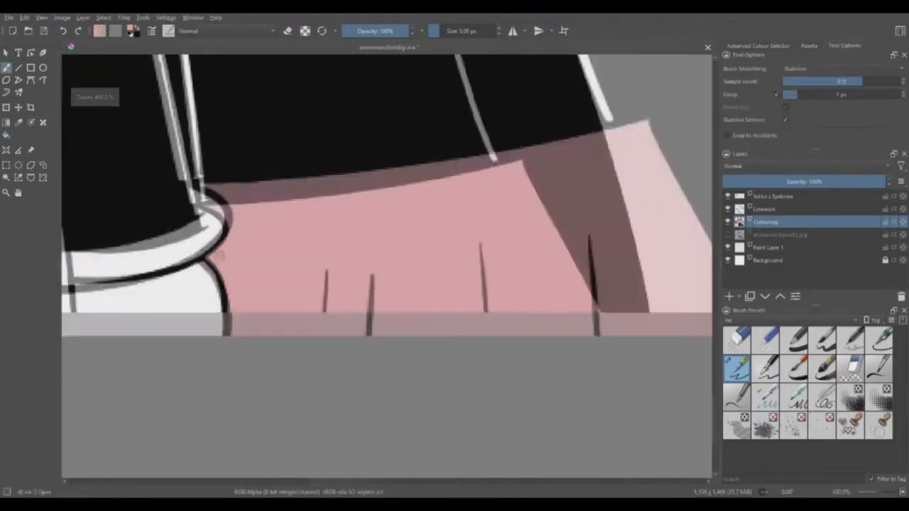
{"action": "left_click", "coordinate": [764, 208]}
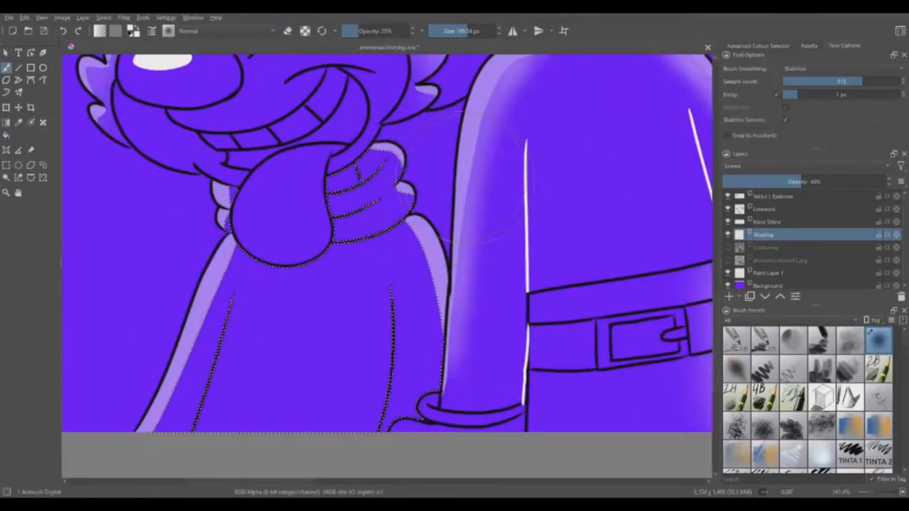
Airbrush soft shading inside the selected area on the Screen-mode Shading layer
{"action": "left_click", "coordinate": [6, 177]}
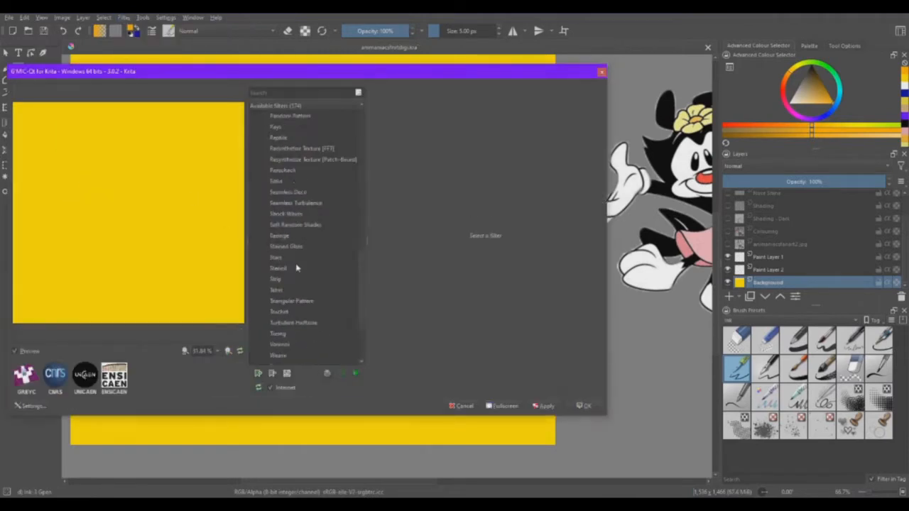
Choose G'MIC Rays in orange and yellow with the centre moved lower, and apply it
{"action": "left_click", "coordinate": [291, 268]}
{"action": "type", "text": "star"}
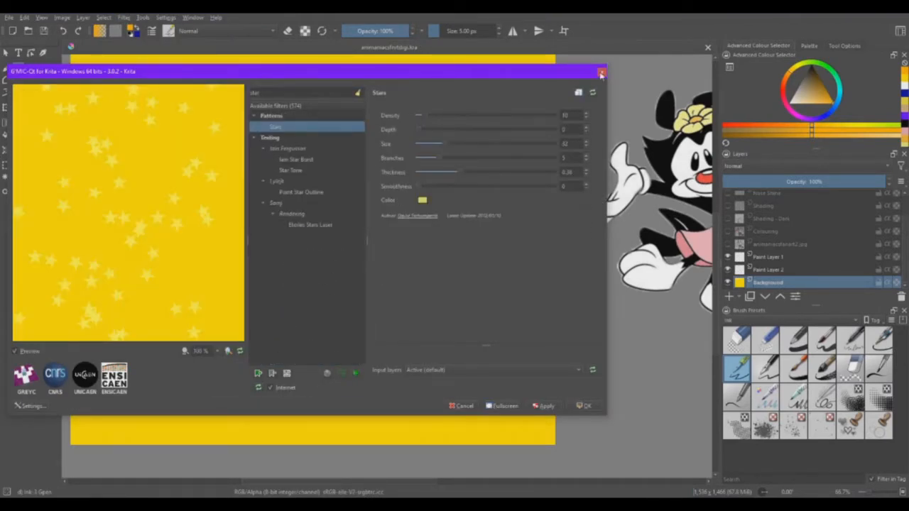
{"action": "left_click", "coordinate": [275, 301]}
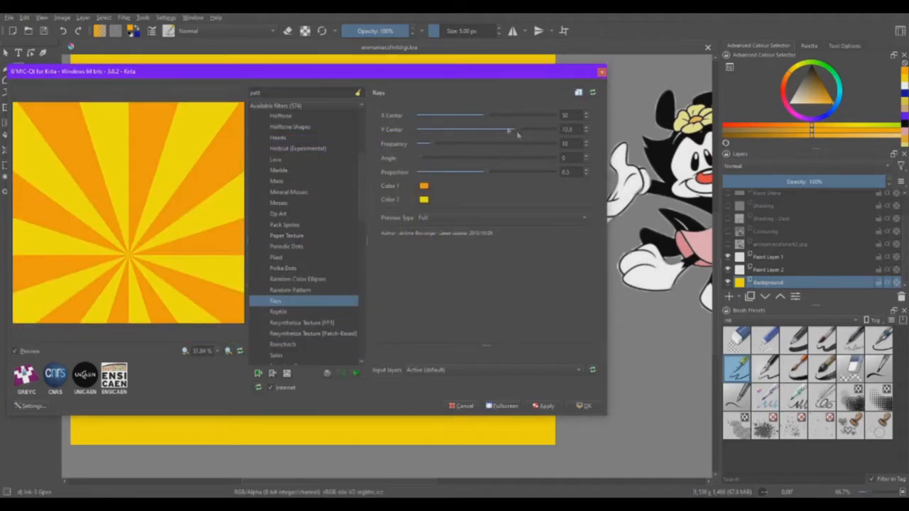
{"action": "left_click", "coordinate": [588, 406]}
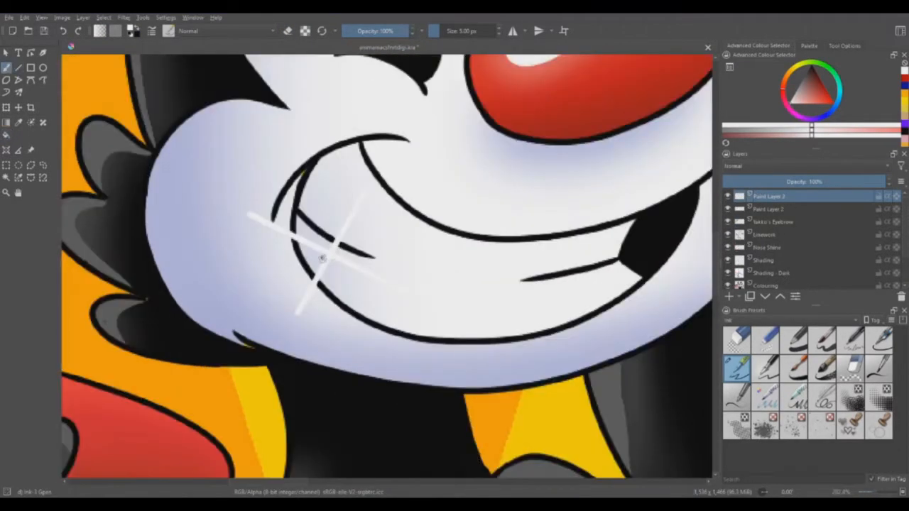
Change the airbrush blending mode after drawing the white cheek sparkle
{"action": "left_click", "coordinate": [227, 31]}
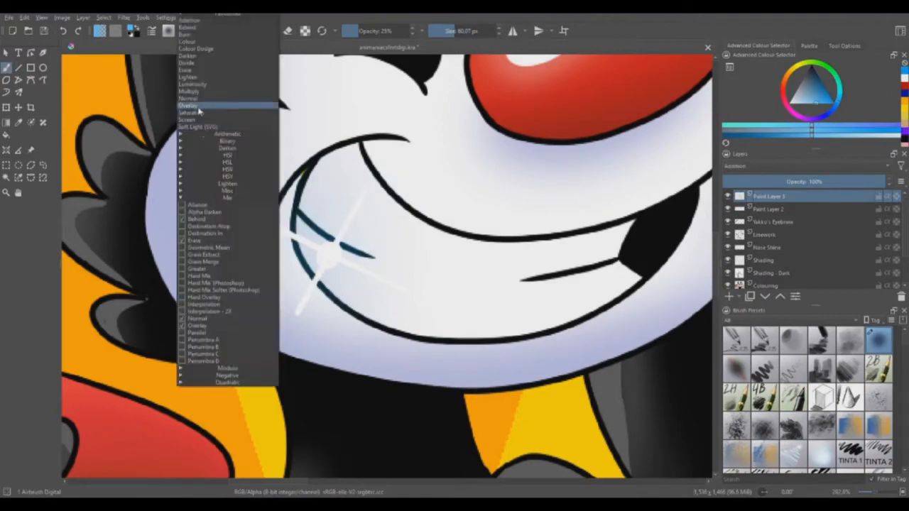